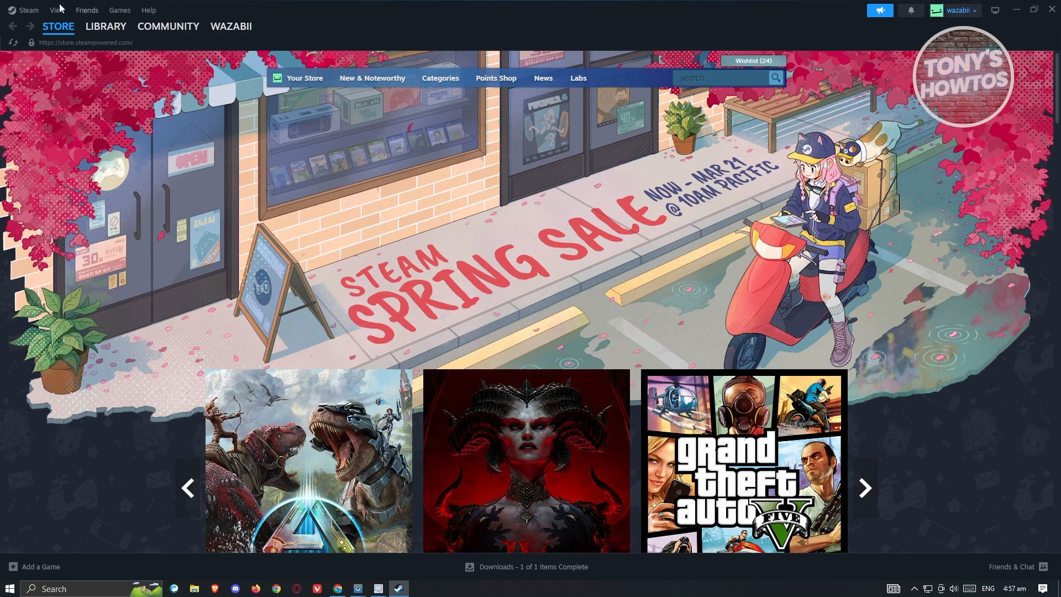
# - Bring up the Steam client's main menu with account, Settings and Exit options
pyautogui.click(27, 10)
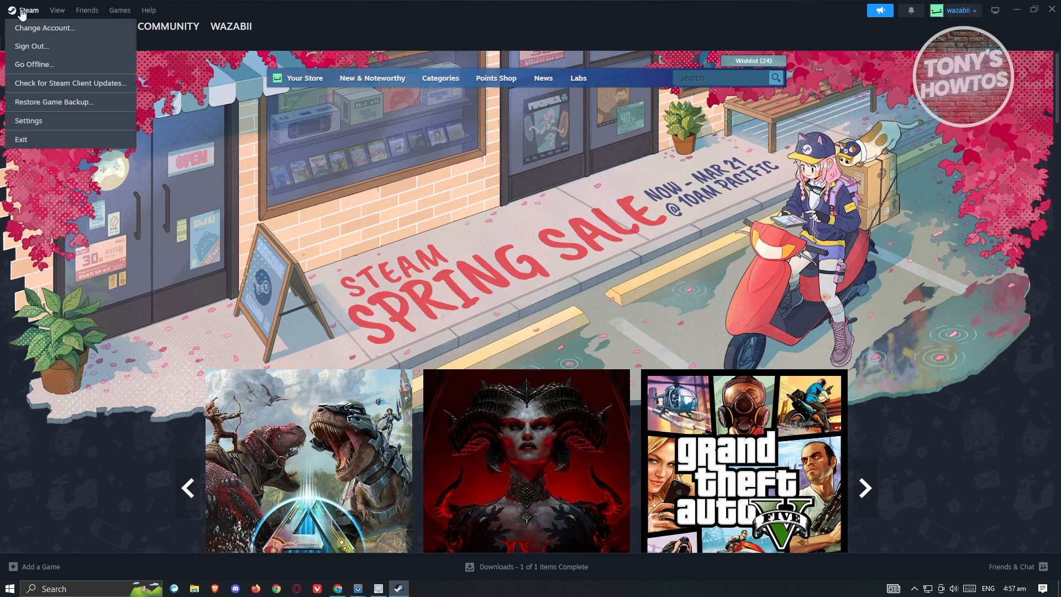
pyautogui.moveTo(28, 120)
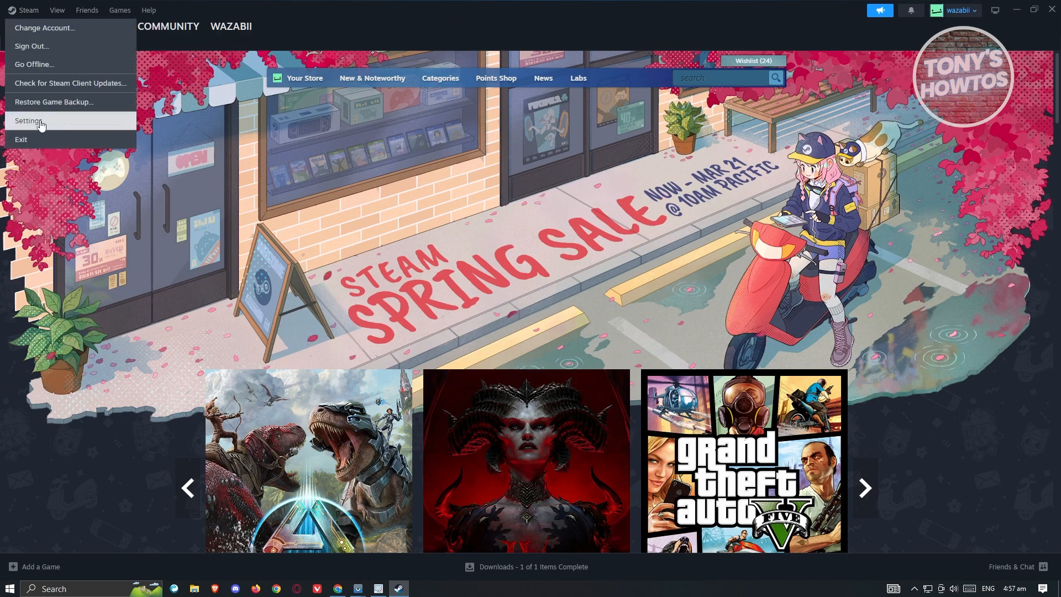
# - Show the In Game section of Steam's settings with its overlay options
pyautogui.click(29, 121)
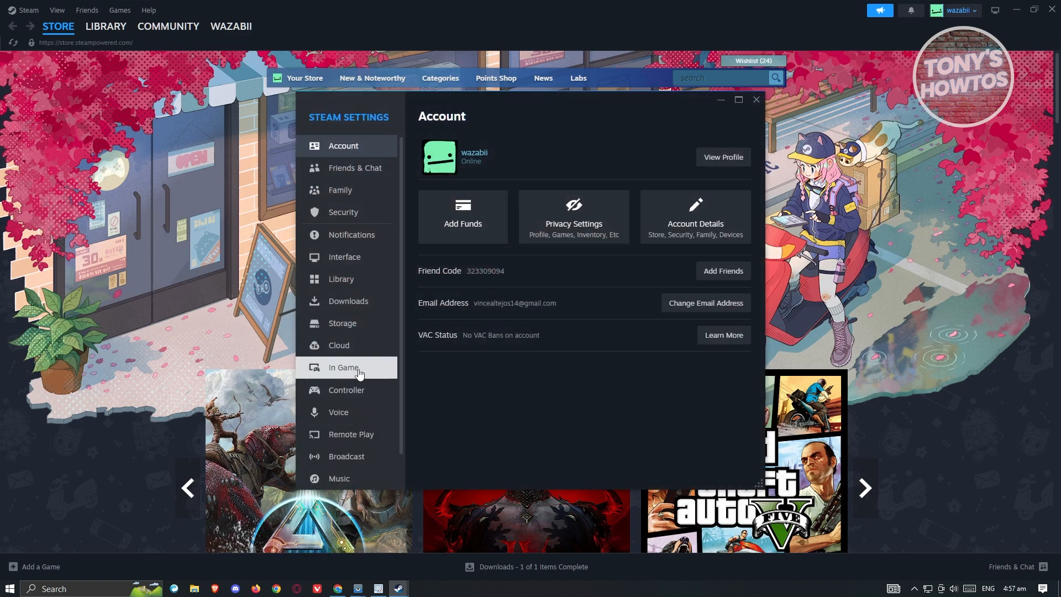
pyautogui.click(344, 367)
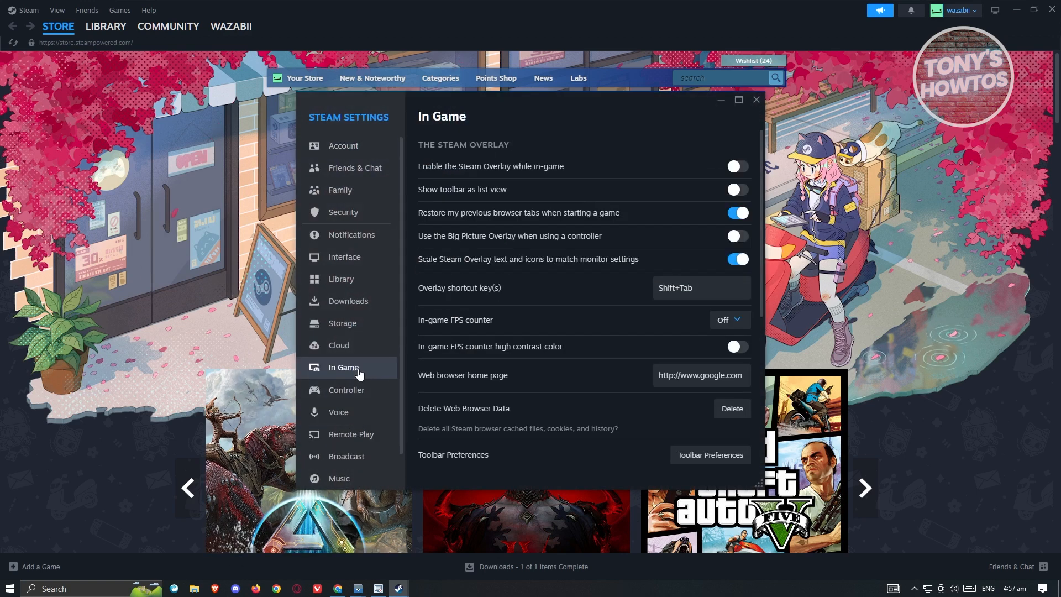
pyautogui.moveTo(368, 366)
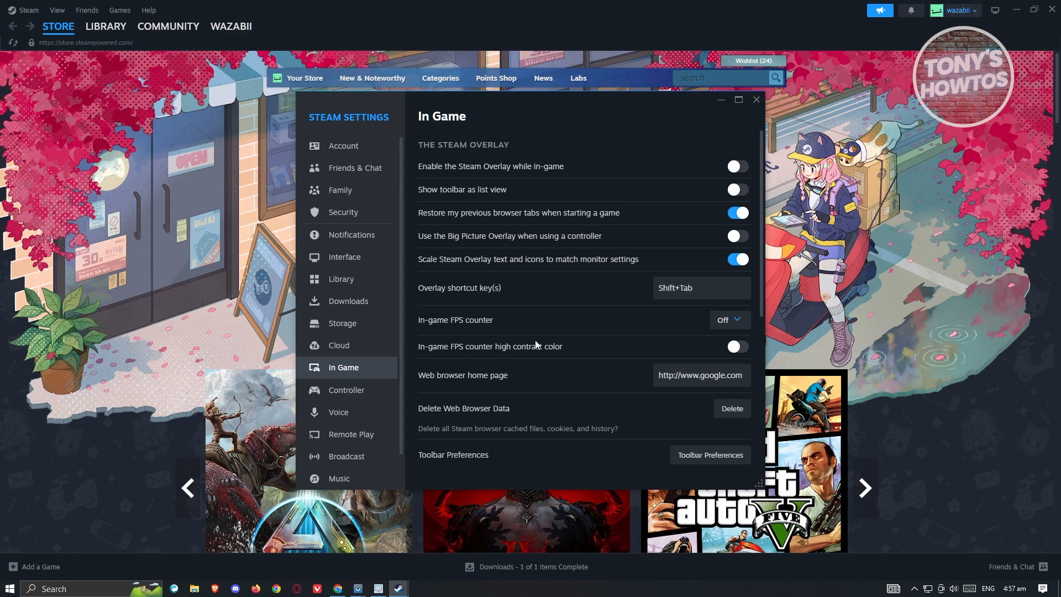
# - Set the in-game FPS counter position to Top-left
pyautogui.click(728, 320)
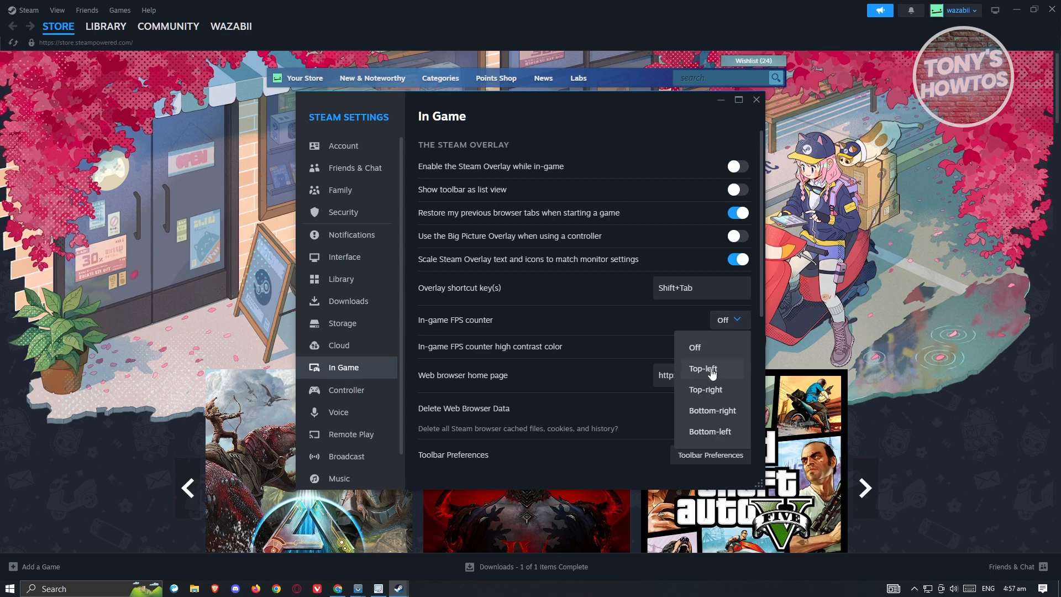
pyautogui.moveTo(711, 409)
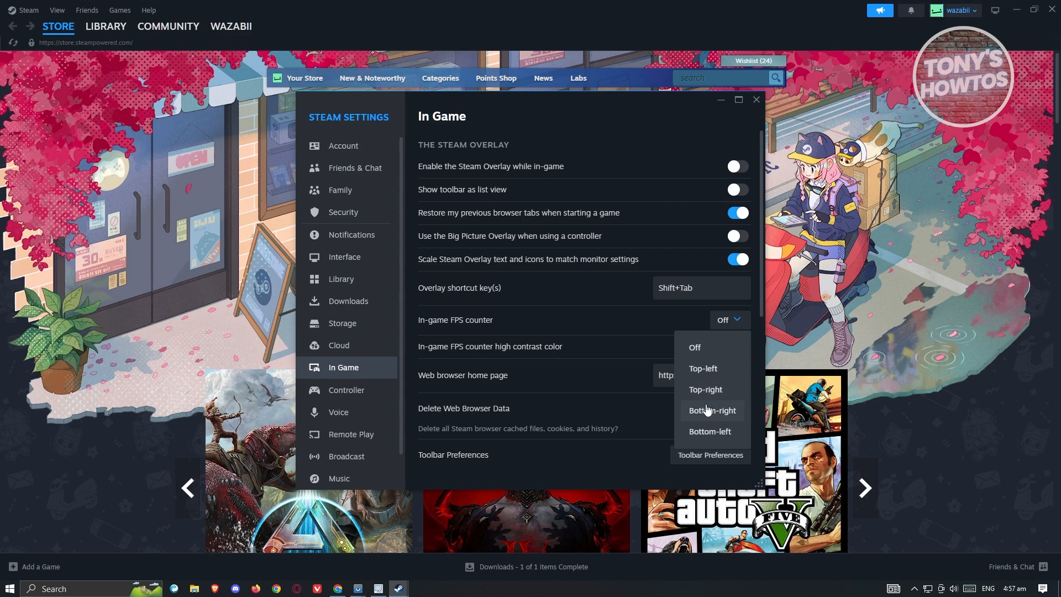
pyautogui.moveTo(702, 371)
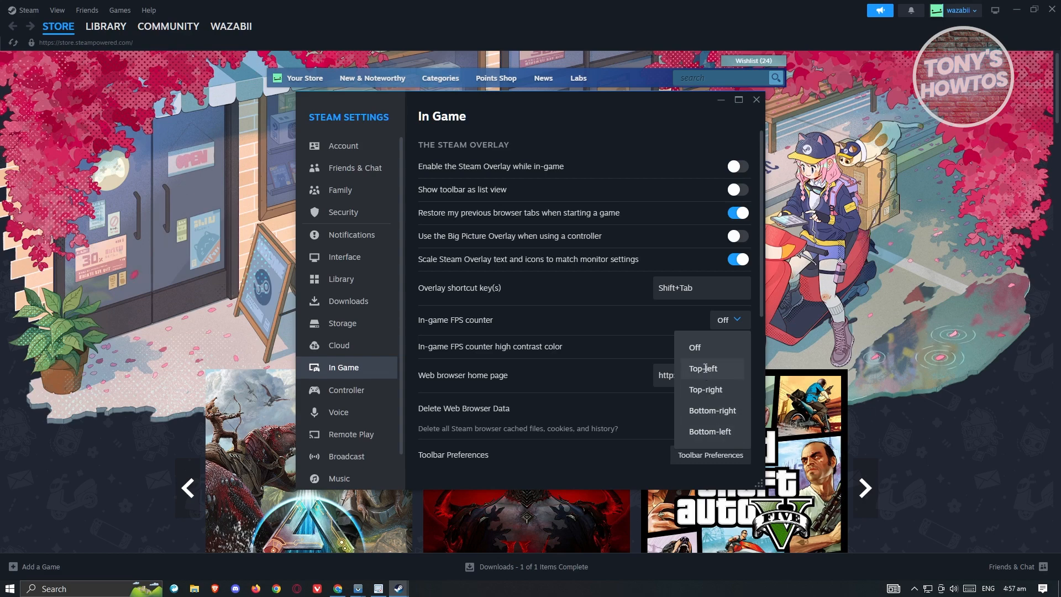
pyautogui.click(703, 368)
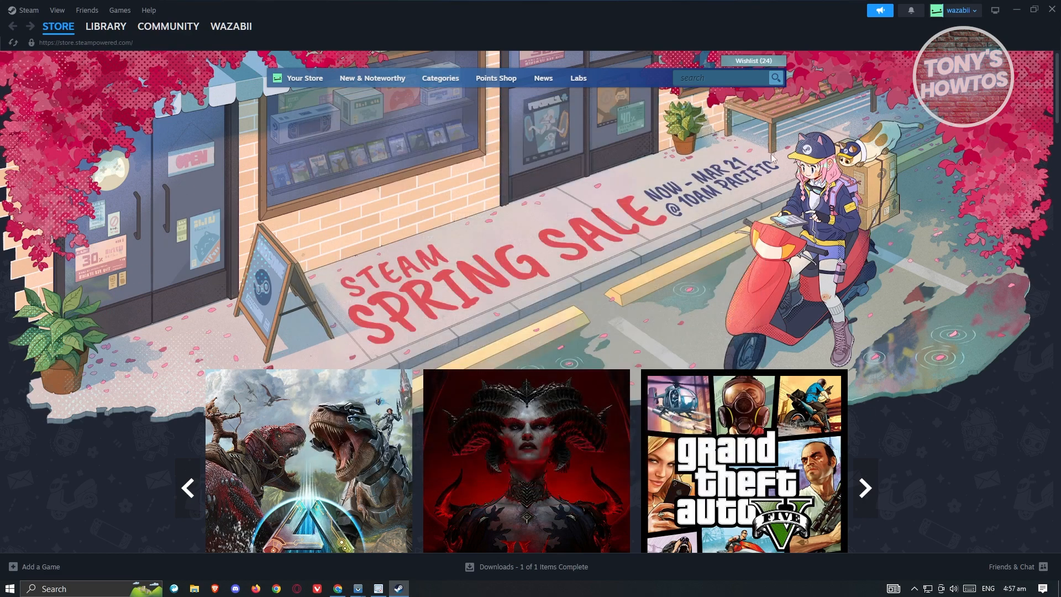
pyautogui.moveTo(779, 226)
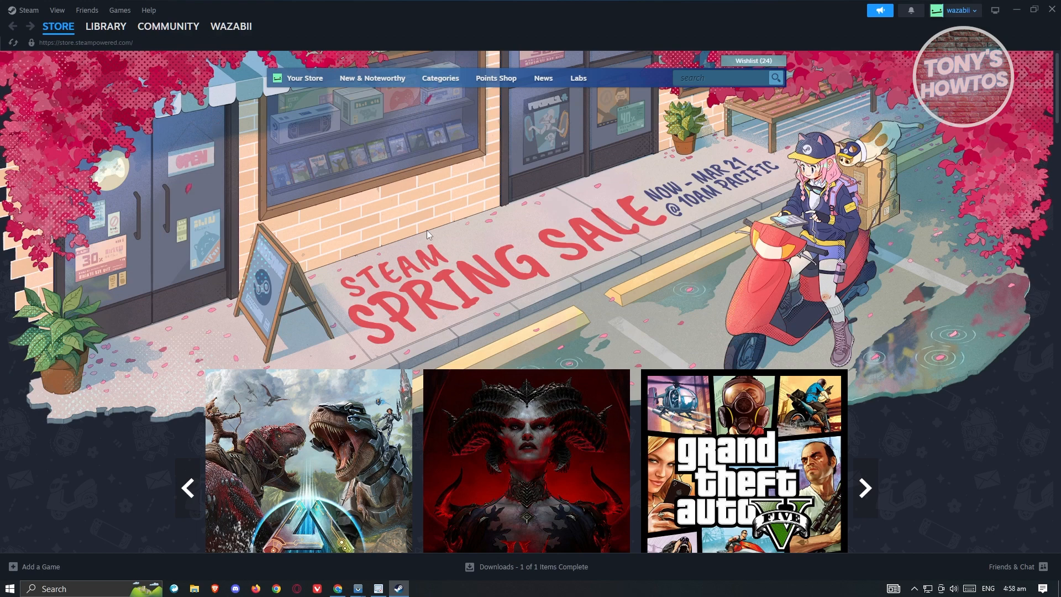
pyautogui.moveTo(414, 236)
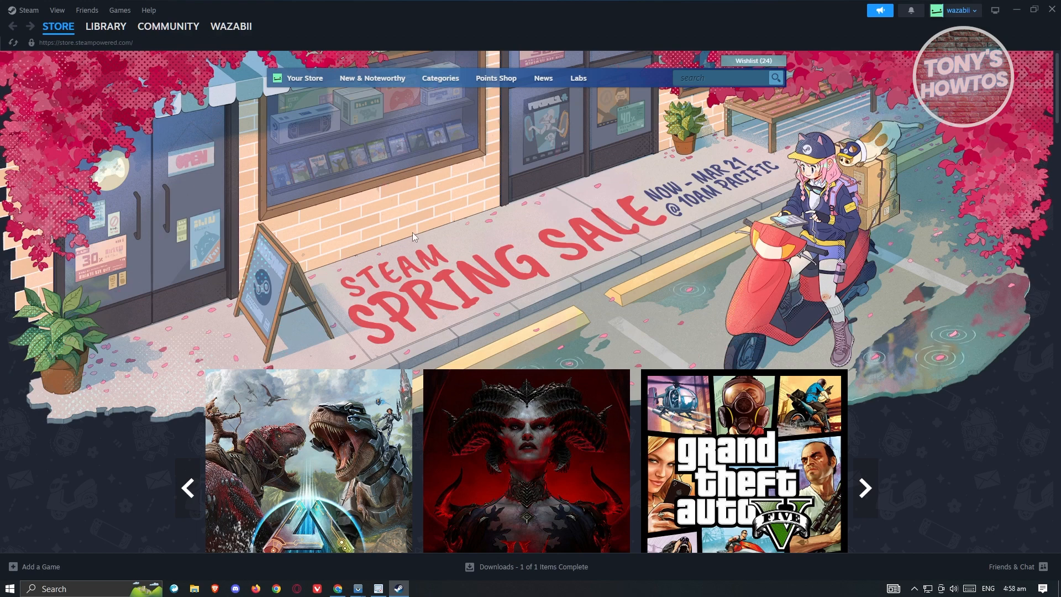